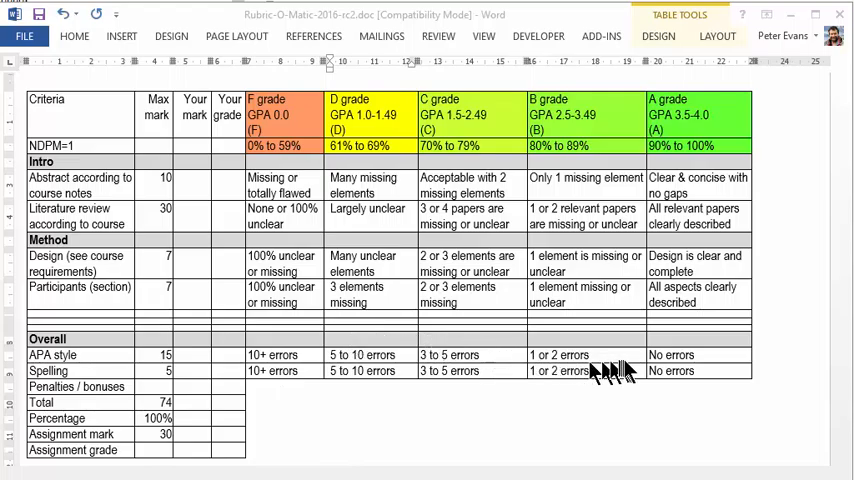
pyautogui.moveTo(472, 370)
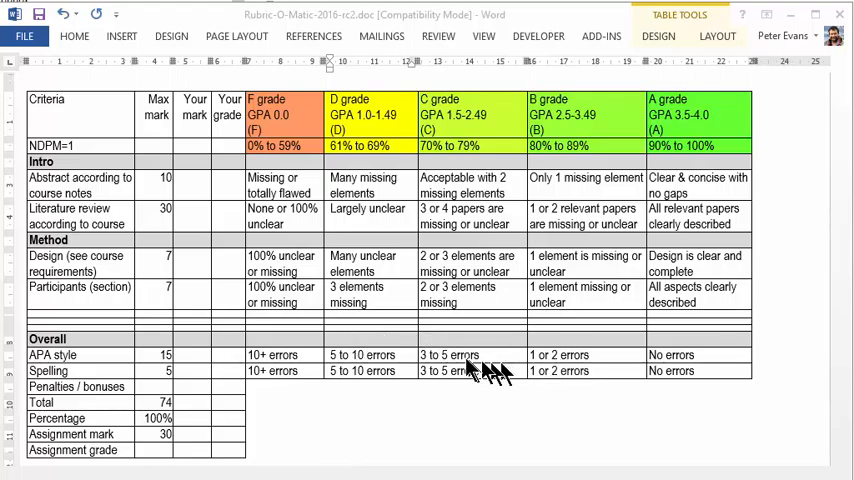
pyautogui.moveTo(548, 372)
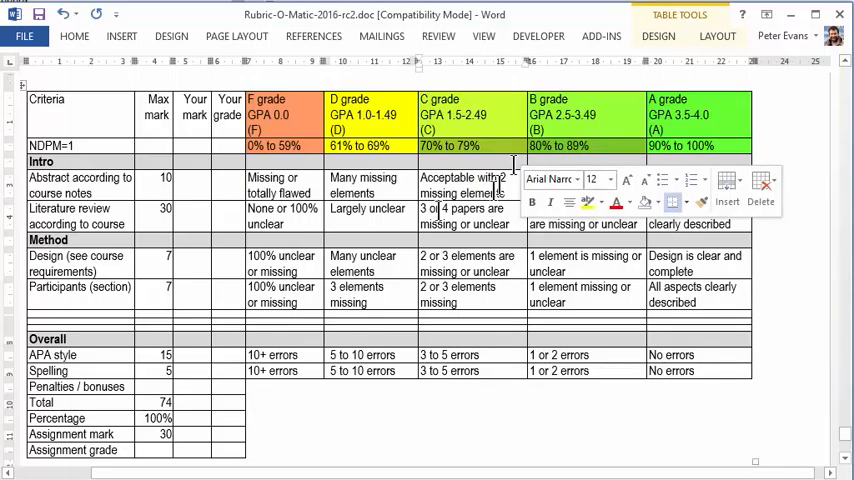
# - Dismiss the mini toolbar and show the eRubric Toolbar with Decrease-F5, Select-F6, Increase-F7 and Total-F8
pyautogui.click(344, 192)
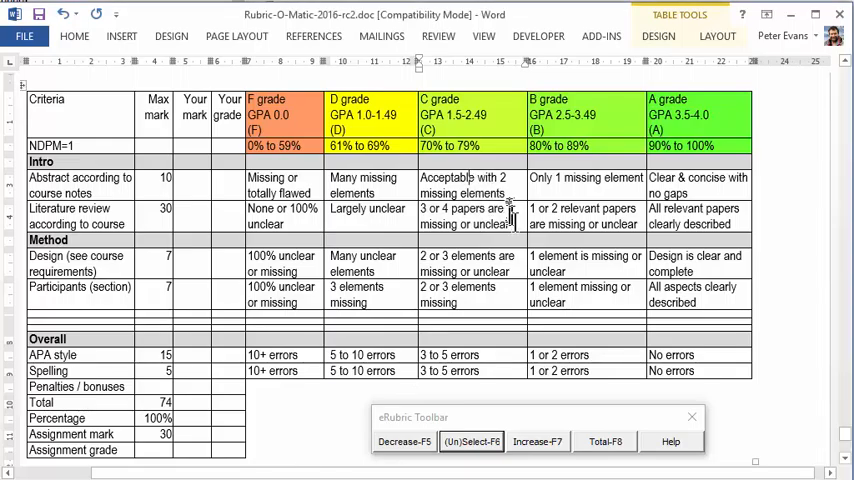
pyautogui.click(460, 440)
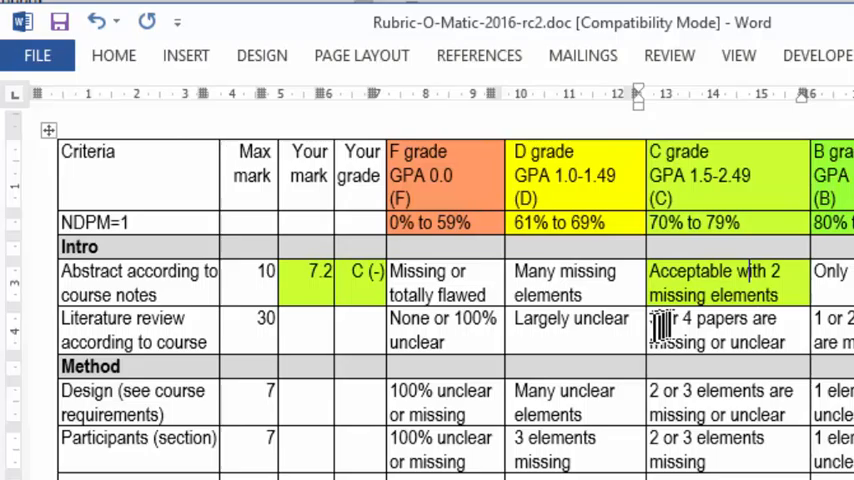
pyautogui.moveTo(360, 290)
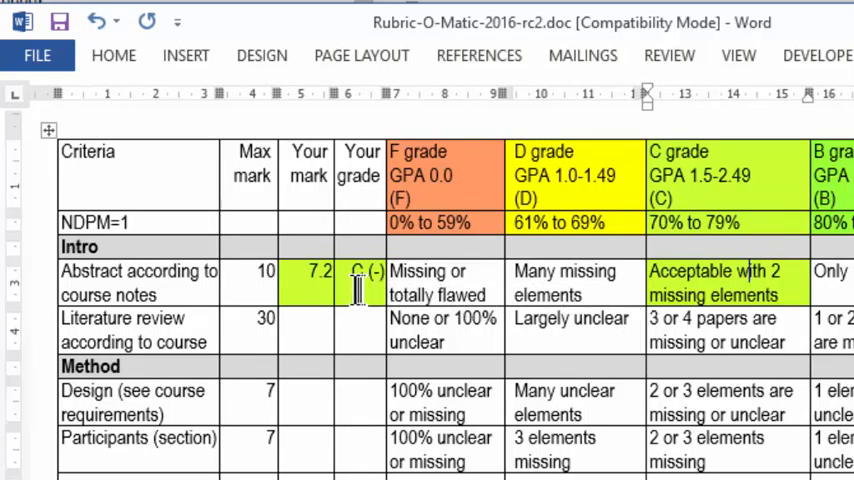
pyautogui.moveTo(416, 342)
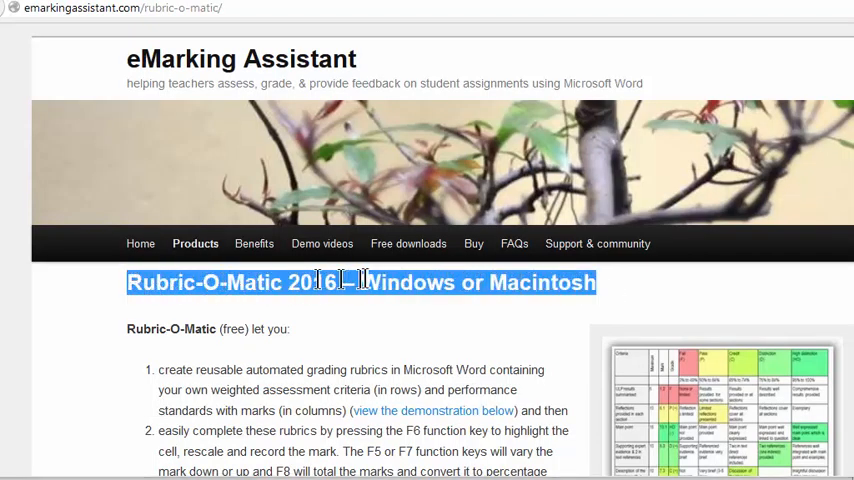
pyautogui.moveTo(572, 290)
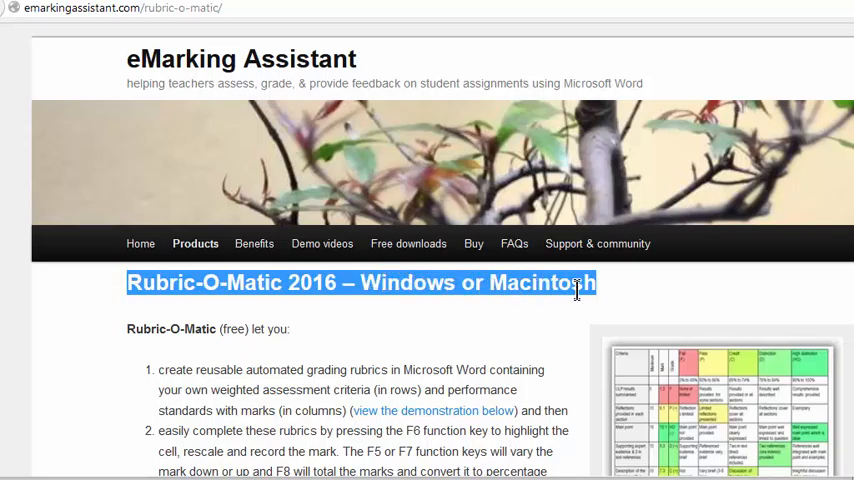
pyautogui.moveTo(580, 312)
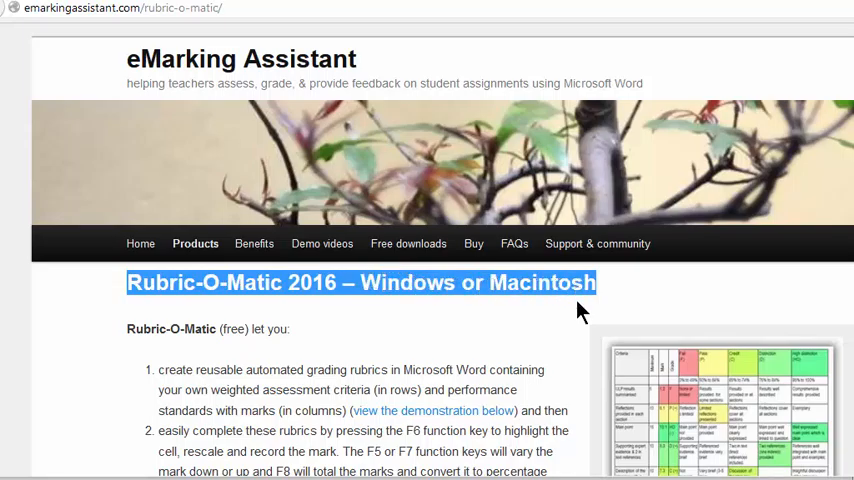
pyautogui.moveTo(542, 318)
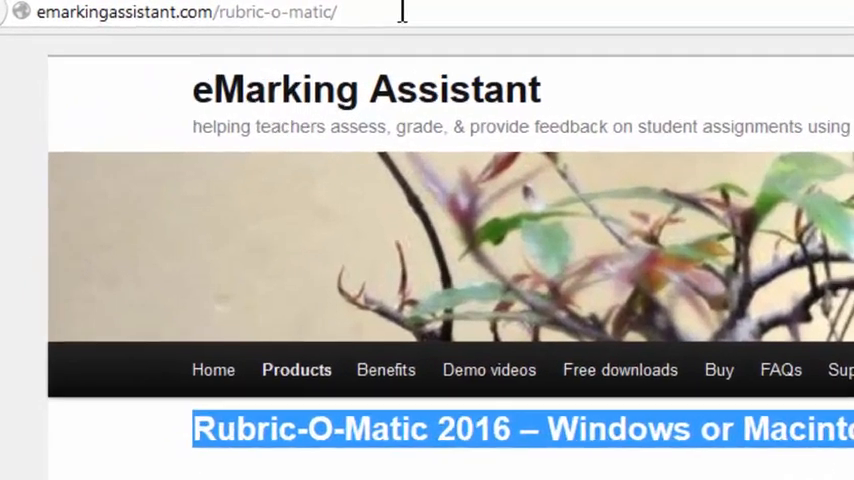
# - Select the web address emarkingassistant.com/rubric-o-matic/ in the address bar
pyautogui.click(200, 16)
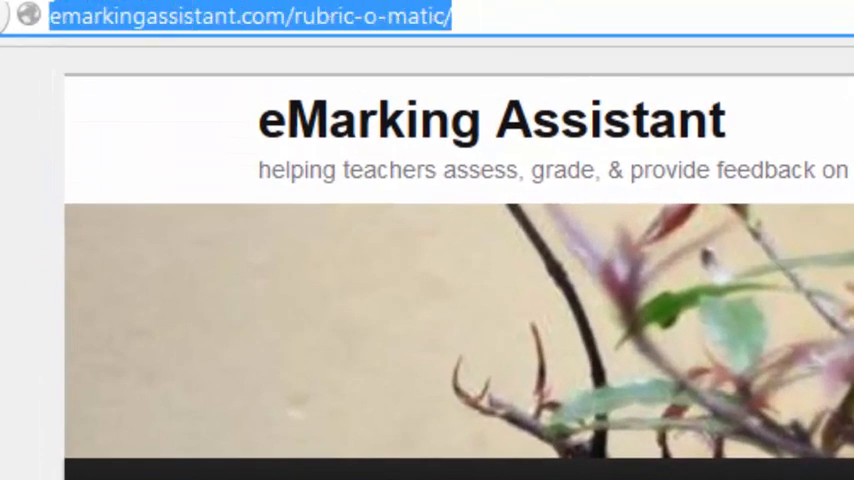
pyautogui.moveTo(300, 56)
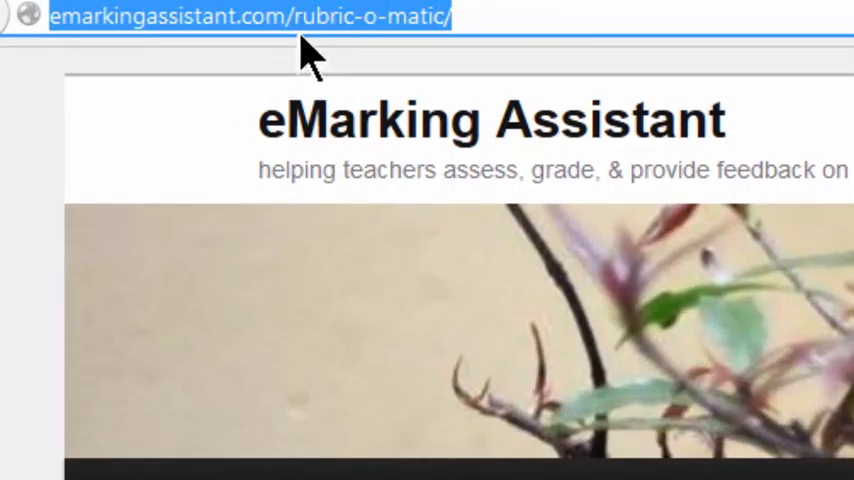